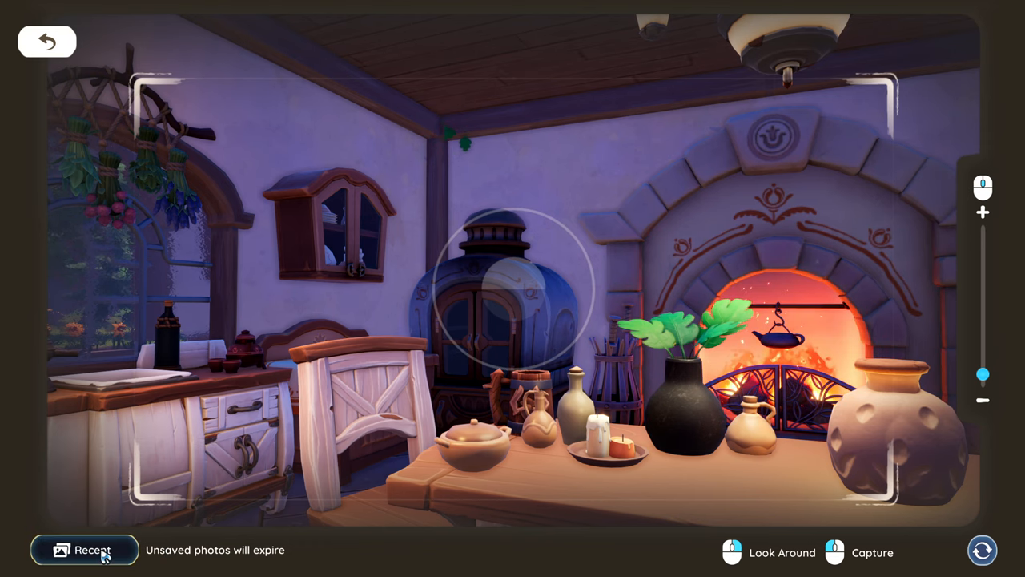
Save the recent kitchen fireplace photo from Recent Photos to the album
{"action": "left_click", "coordinate": [84, 549]}
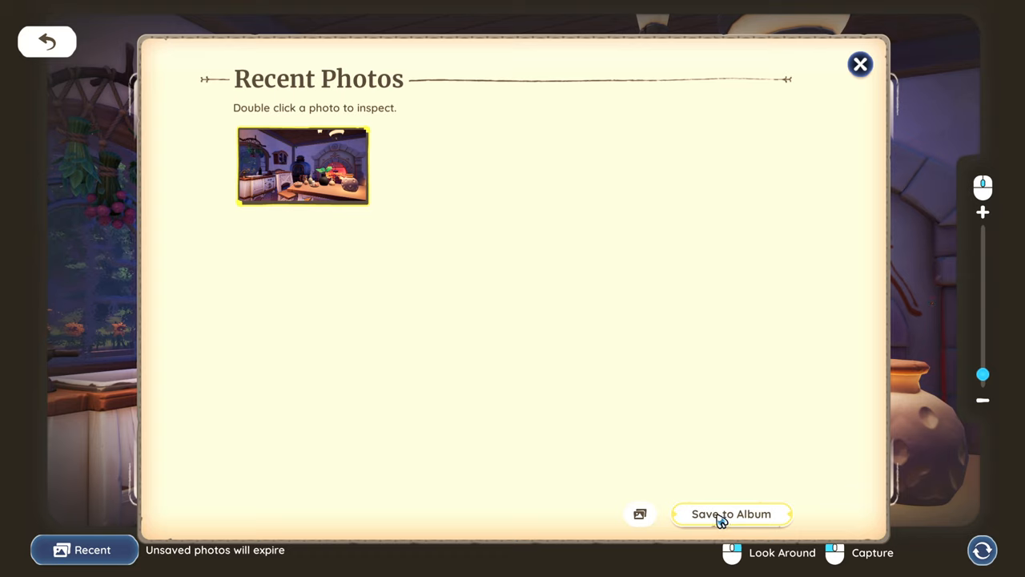
{"action": "left_click", "coordinate": [731, 514]}
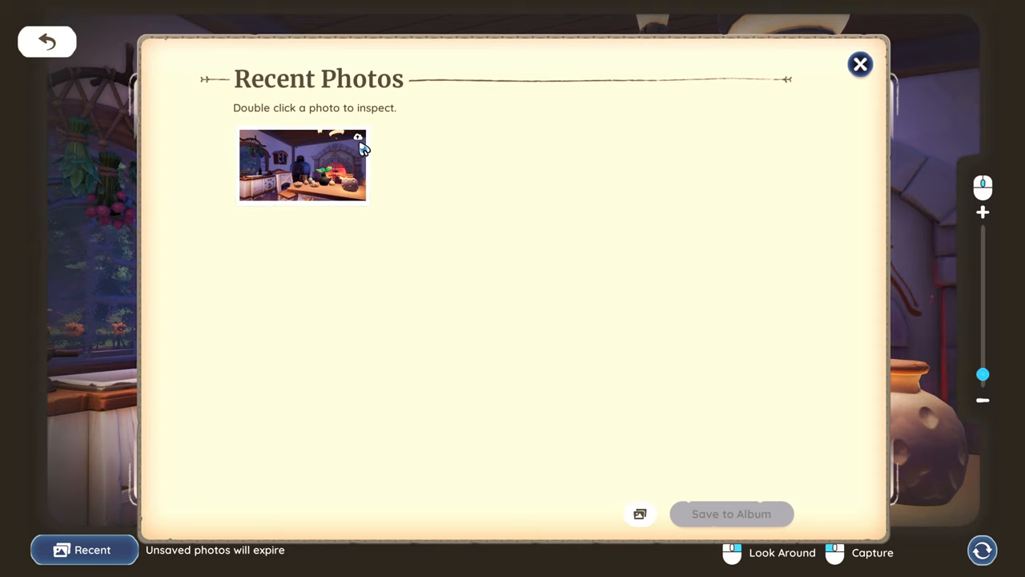
{"action": "left_click", "coordinate": [303, 166]}
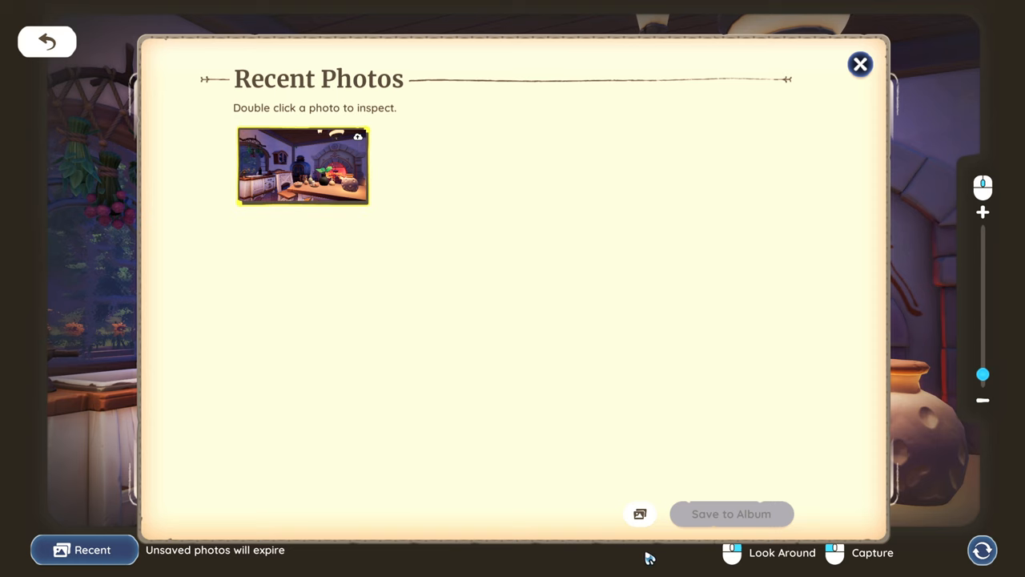
Open the Album and select the newly saved kitchen photo at the end
{"action": "left_click", "coordinate": [639, 514]}
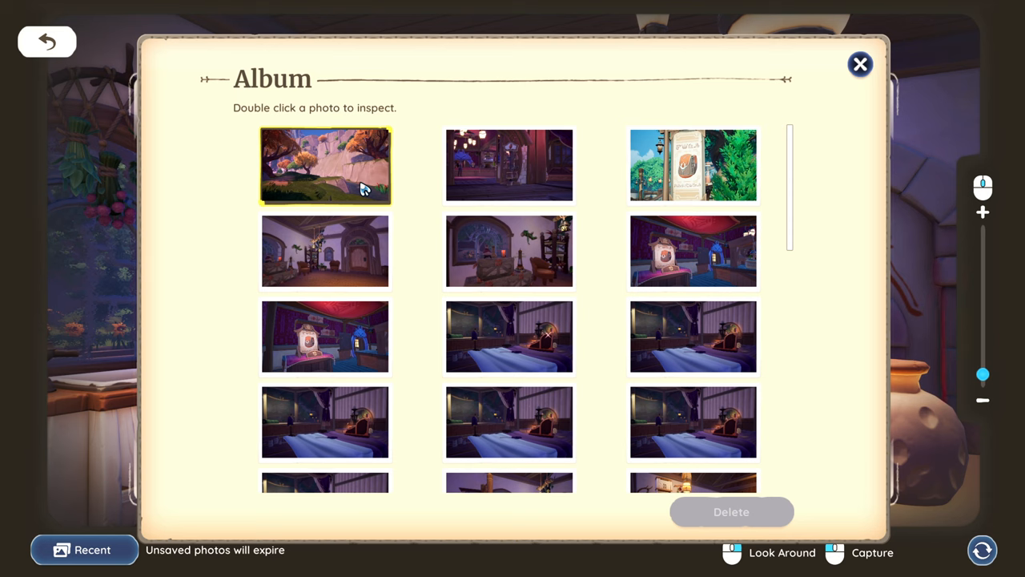
{"action": "left_click", "coordinate": [510, 166]}
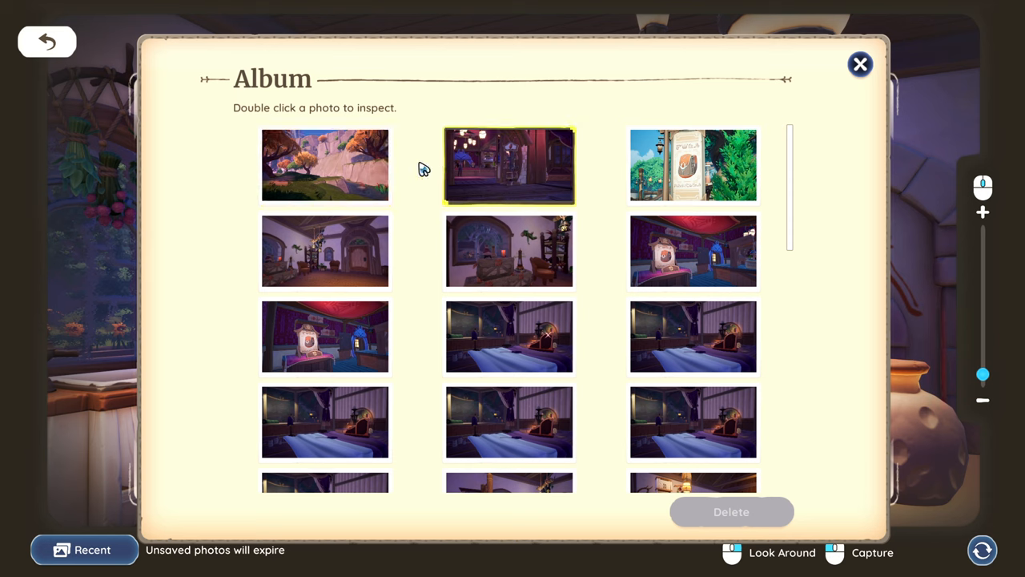
{"action": "mouse_move", "coordinate": [564, 172]}
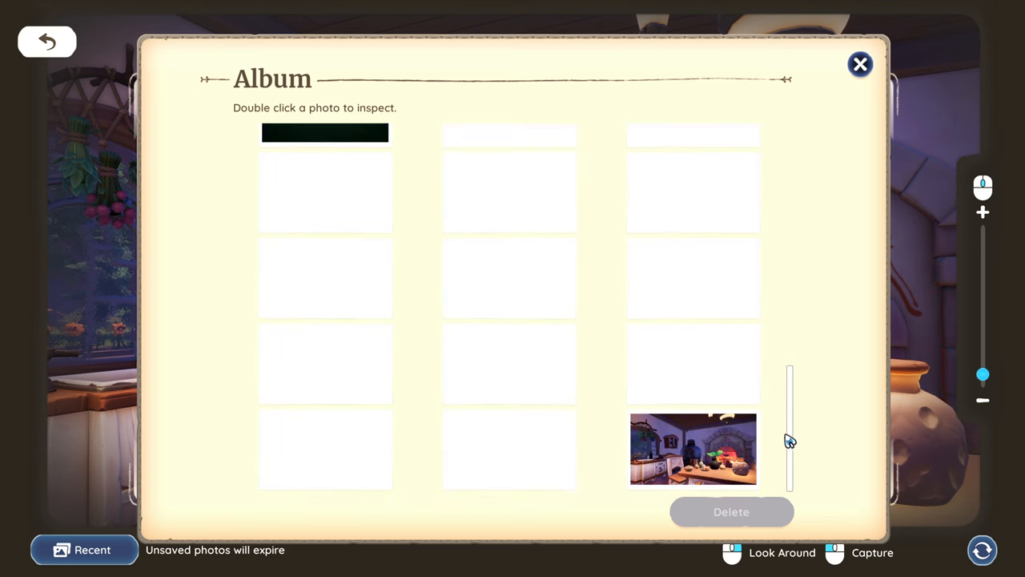
{"action": "left_click", "coordinate": [693, 448]}
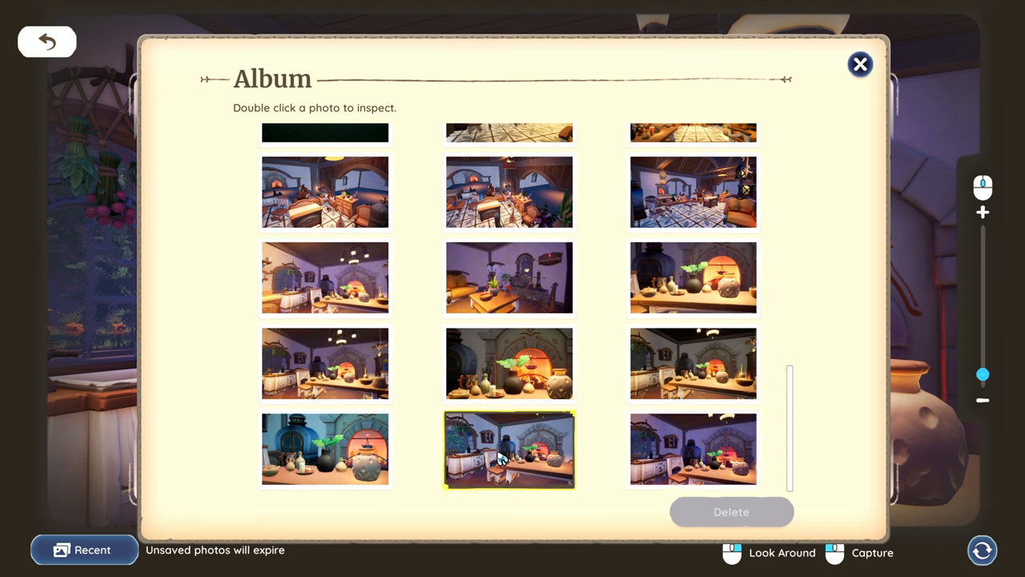
{"action": "mouse_move", "coordinate": [473, 453]}
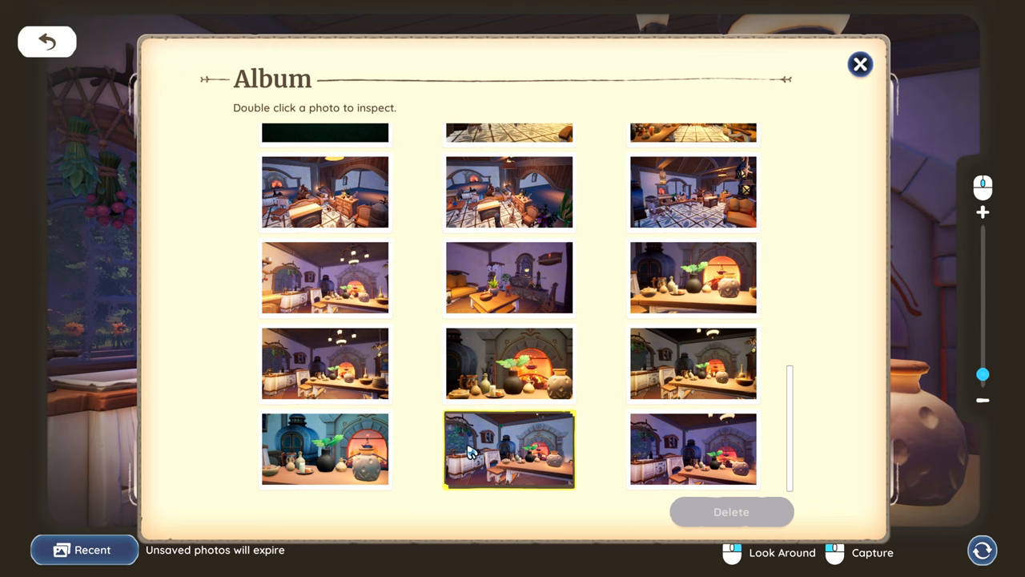
{"action": "mouse_move", "coordinate": [549, 470]}
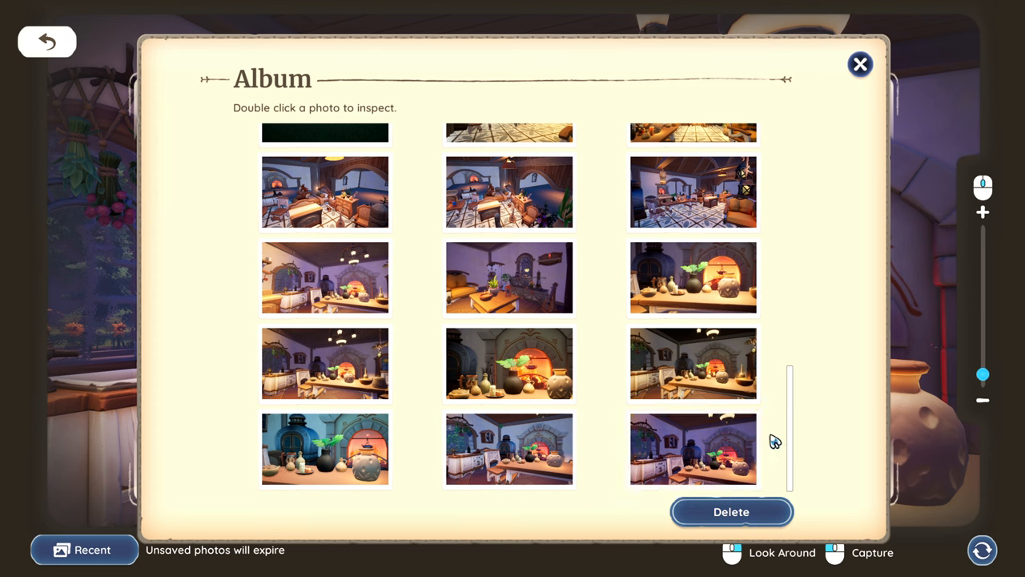
{"action": "left_click", "coordinate": [693, 449]}
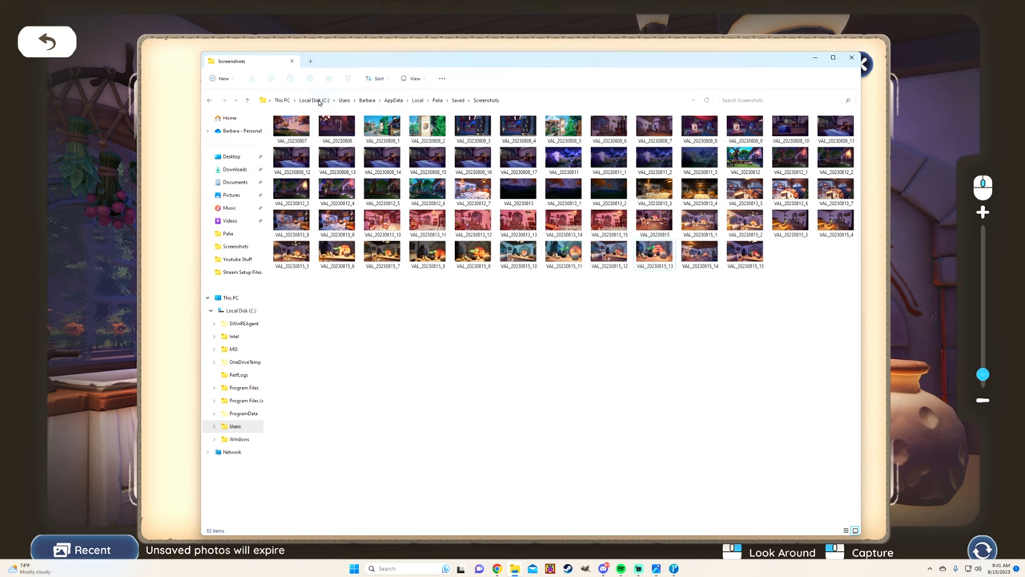
{"action": "mouse_move", "coordinate": [370, 100]}
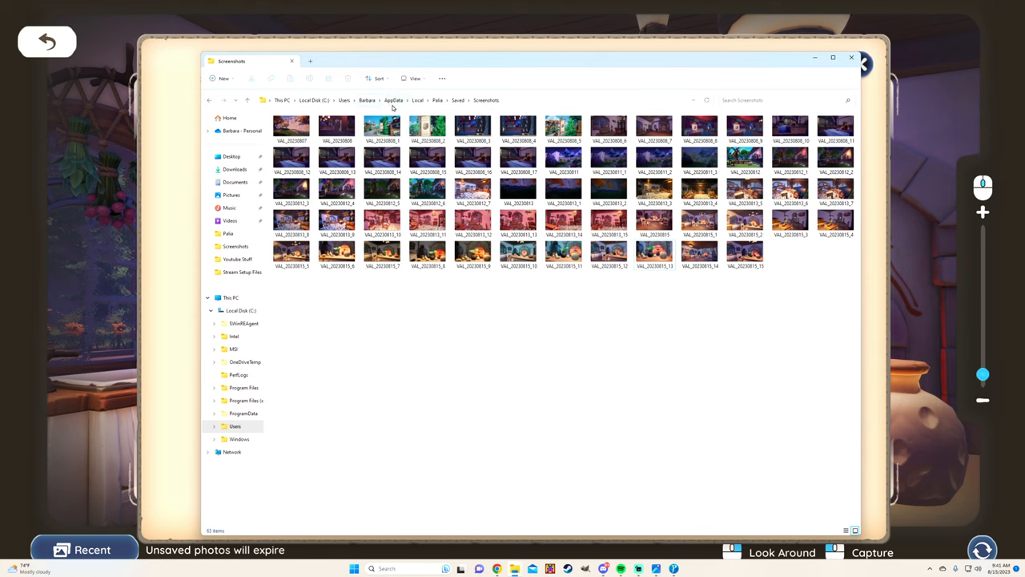
{"action": "mouse_move", "coordinate": [423, 102]}
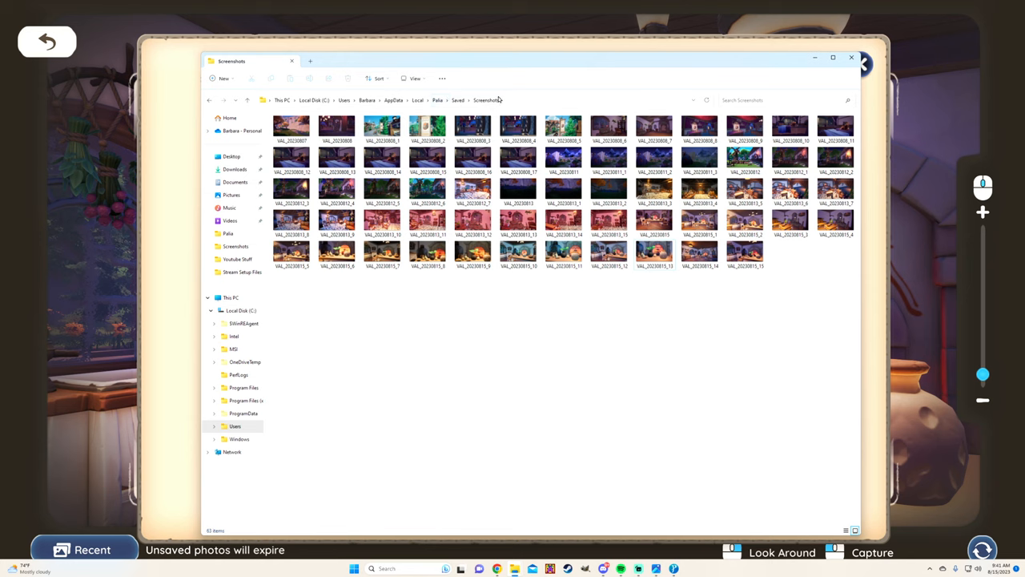
{"action": "mouse_move", "coordinate": [640, 307]}
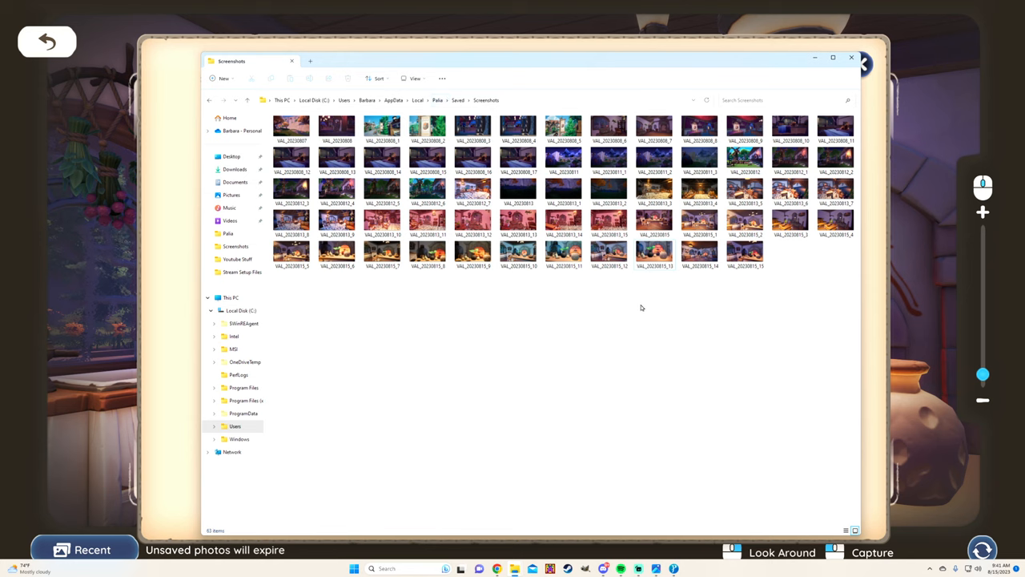
{"action": "mouse_move", "coordinate": [701, 314]}
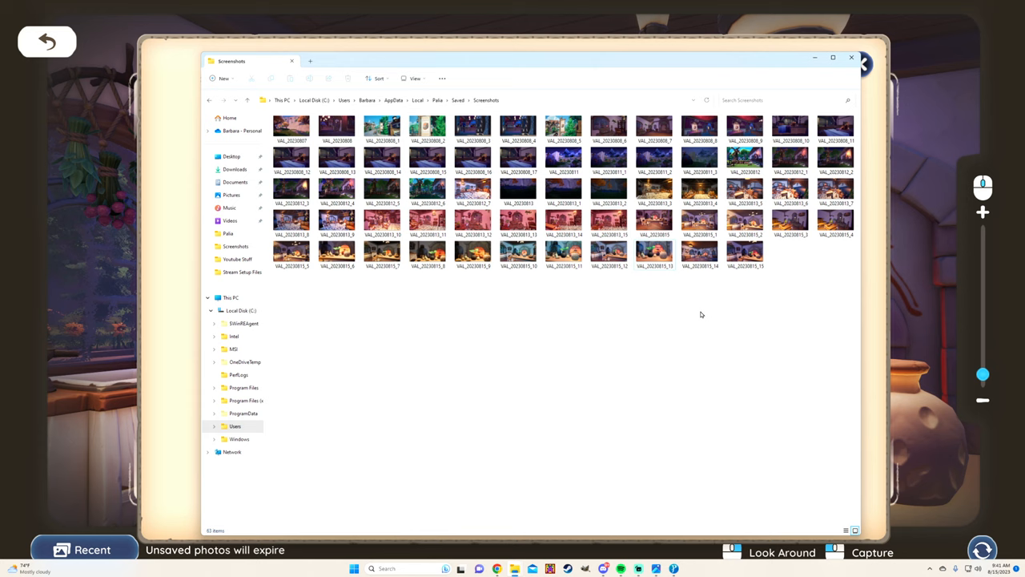
{"action": "mouse_move", "coordinate": [593, 338]}
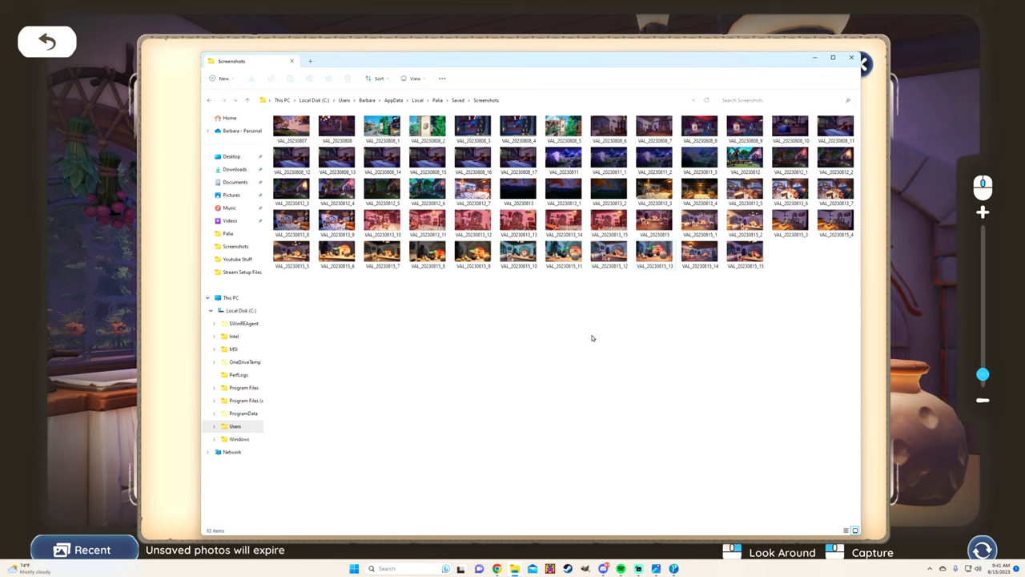
{"action": "mouse_move", "coordinate": [558, 330]}
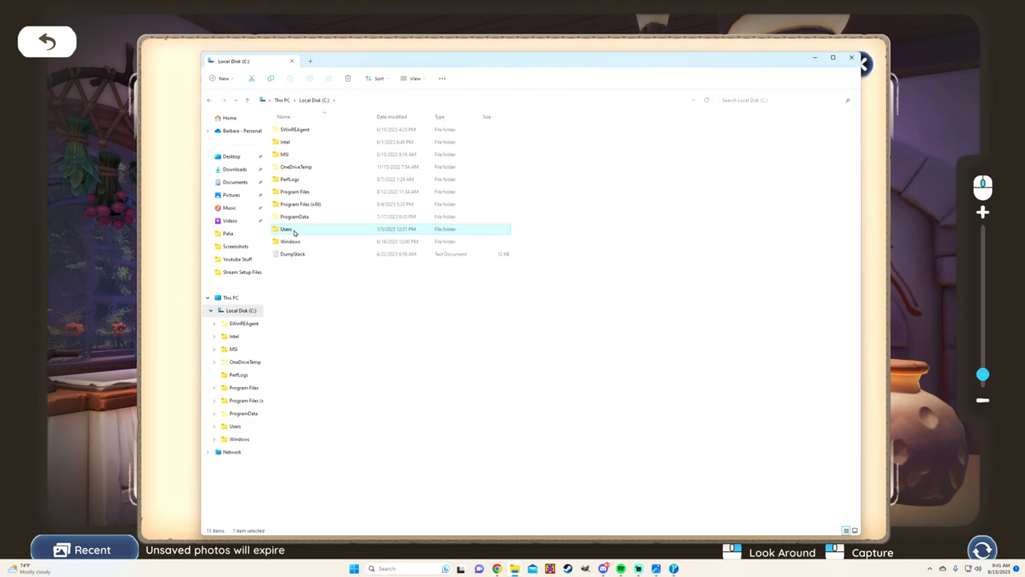
Go from the C: drive into Users, then the Barbara user folder
{"action": "double_click", "coordinate": [286, 229]}
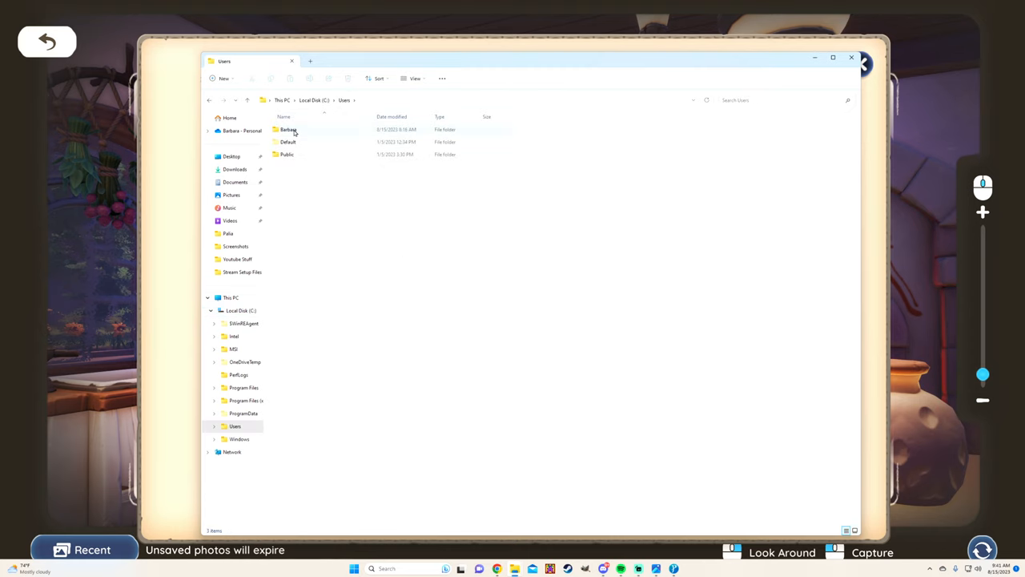
{"action": "double_click", "coordinate": [287, 129]}
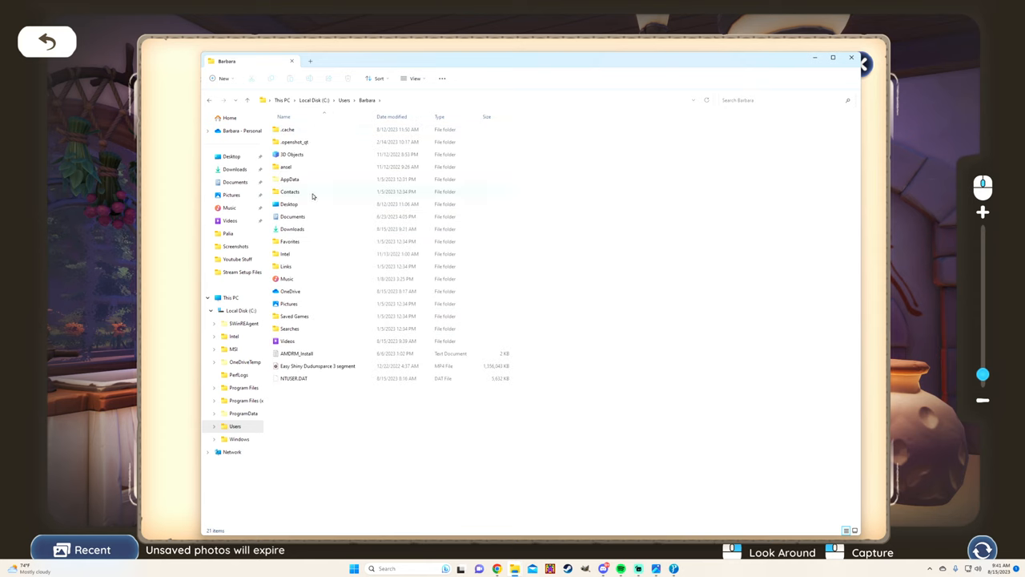
{"action": "mouse_move", "coordinate": [310, 183]}
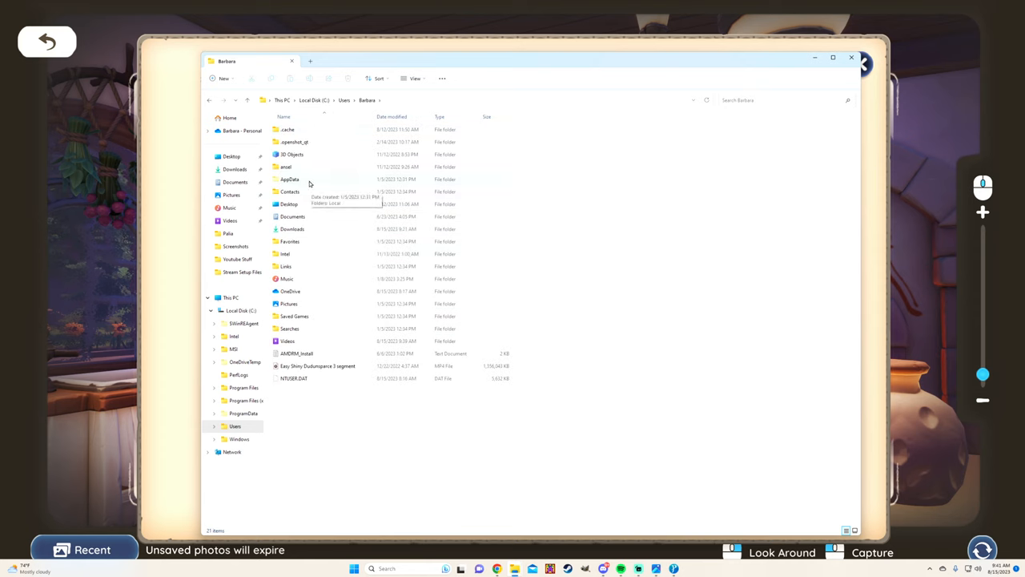
{"action": "mouse_move", "coordinate": [497, 133]}
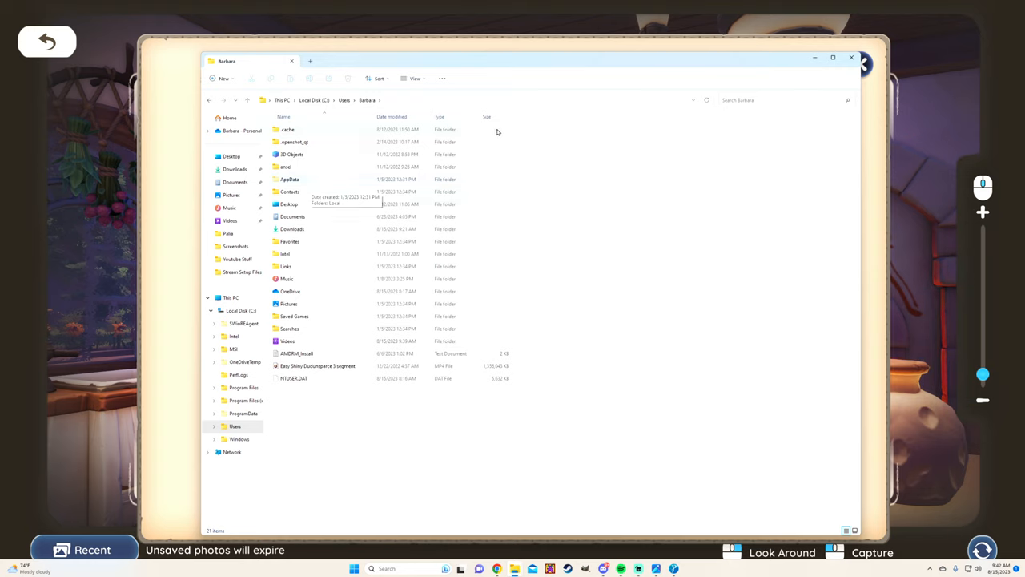
{"action": "mouse_move", "coordinate": [441, 79]}
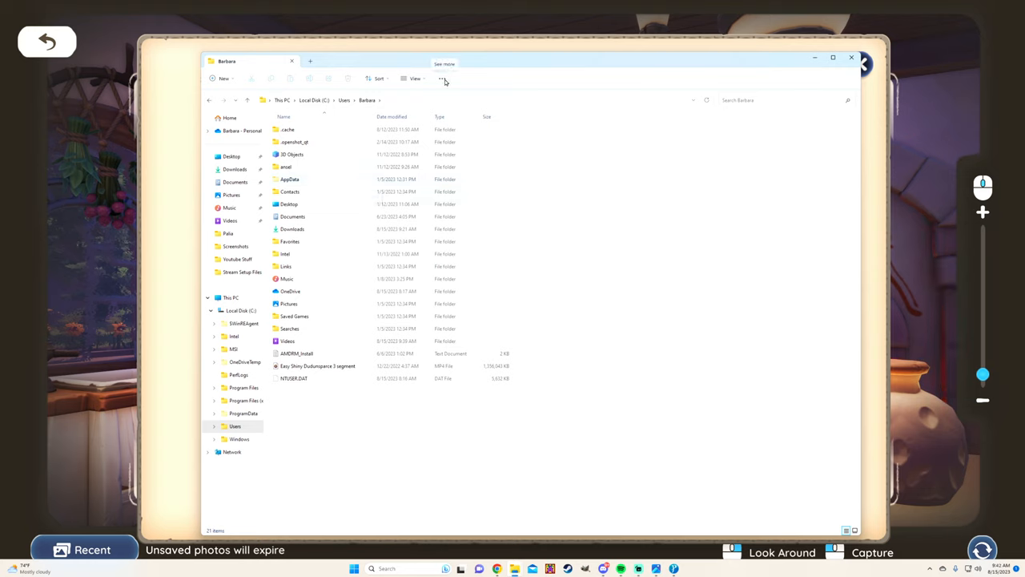
Enable 'Show hidden files, folders, and drives' in Folder Options' View settings
{"action": "left_click", "coordinate": [443, 78]}
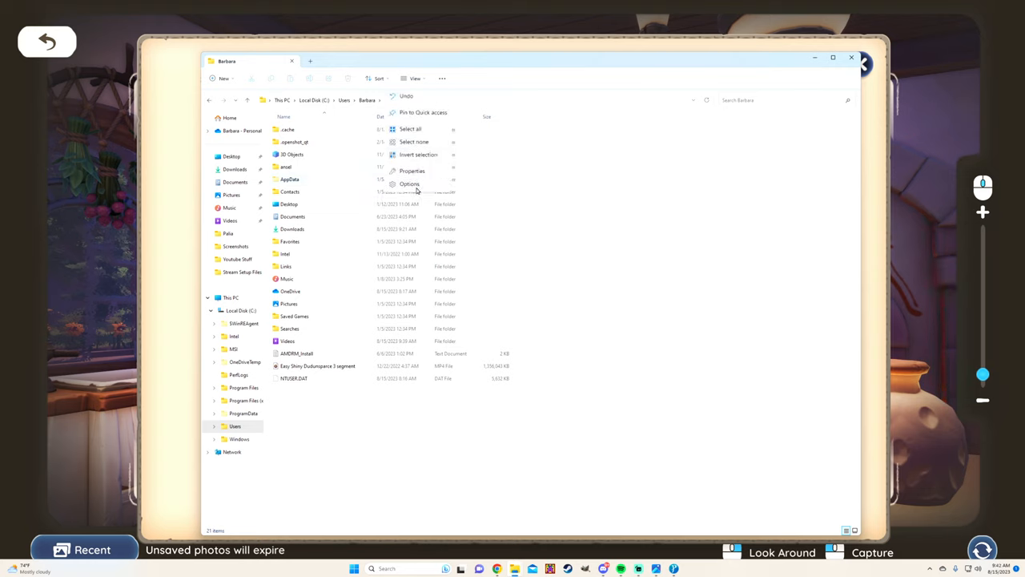
{"action": "left_click", "coordinate": [410, 184]}
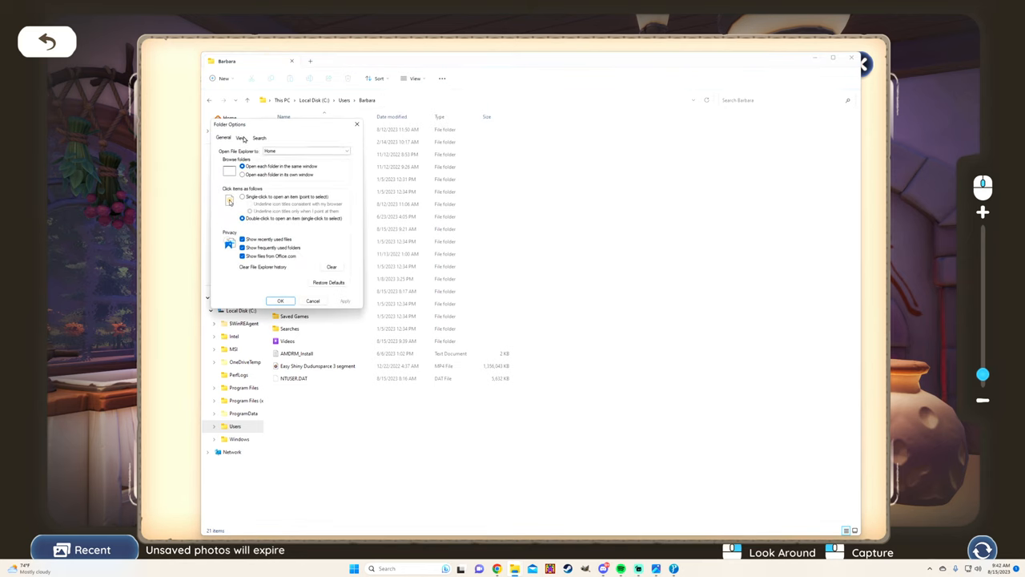
{"action": "left_click", "coordinate": [241, 138]}
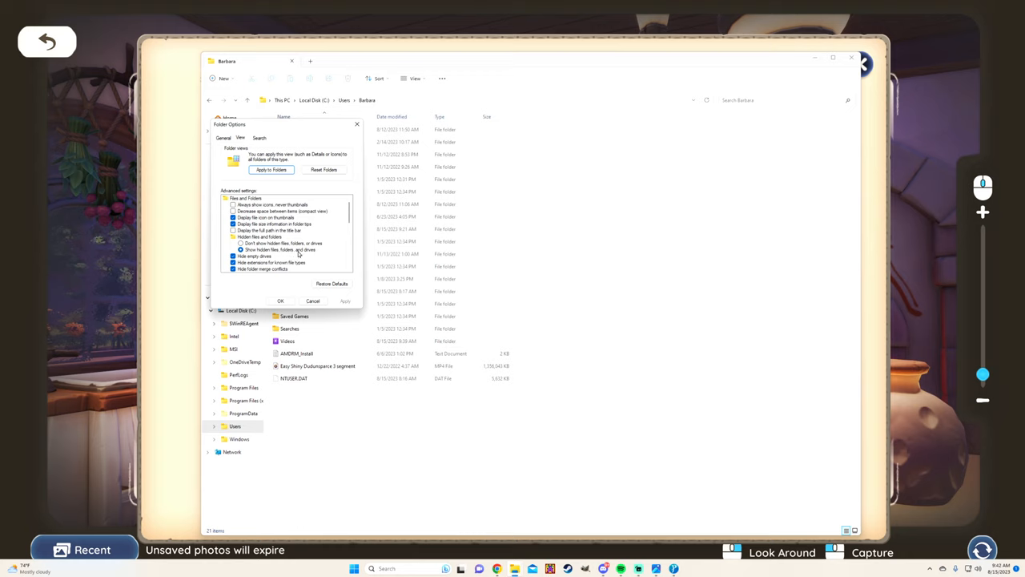
{"action": "mouse_move", "coordinate": [327, 264]}
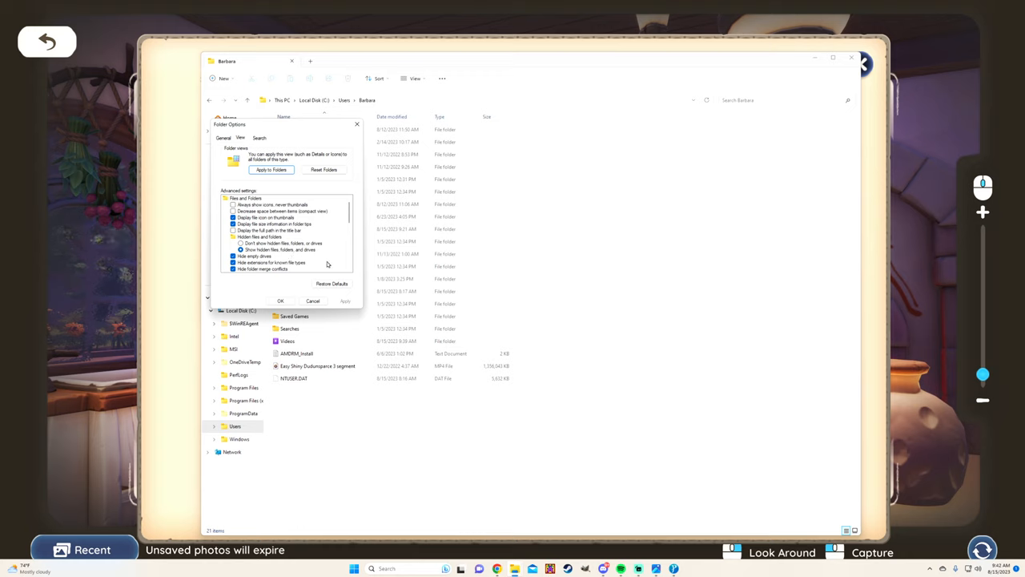
{"action": "mouse_move", "coordinate": [358, 170]}
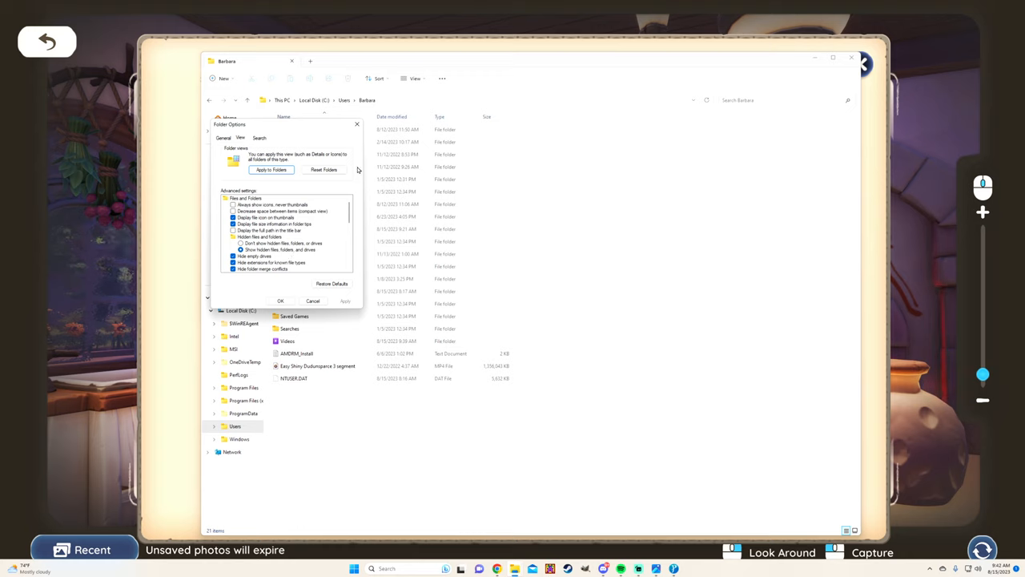
{"action": "left_click", "coordinate": [280, 300]}
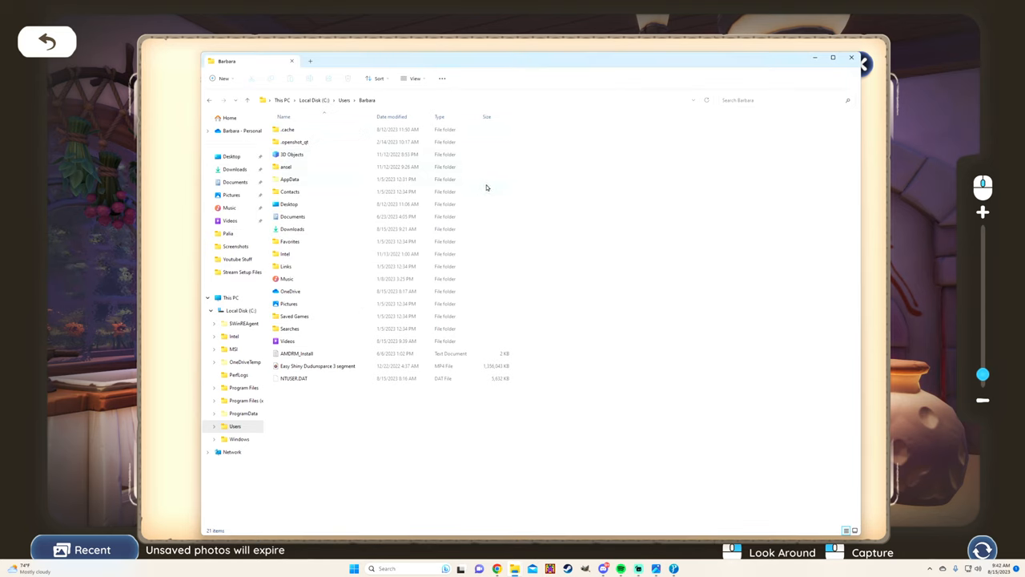
{"action": "mouse_move", "coordinate": [316, 184]}
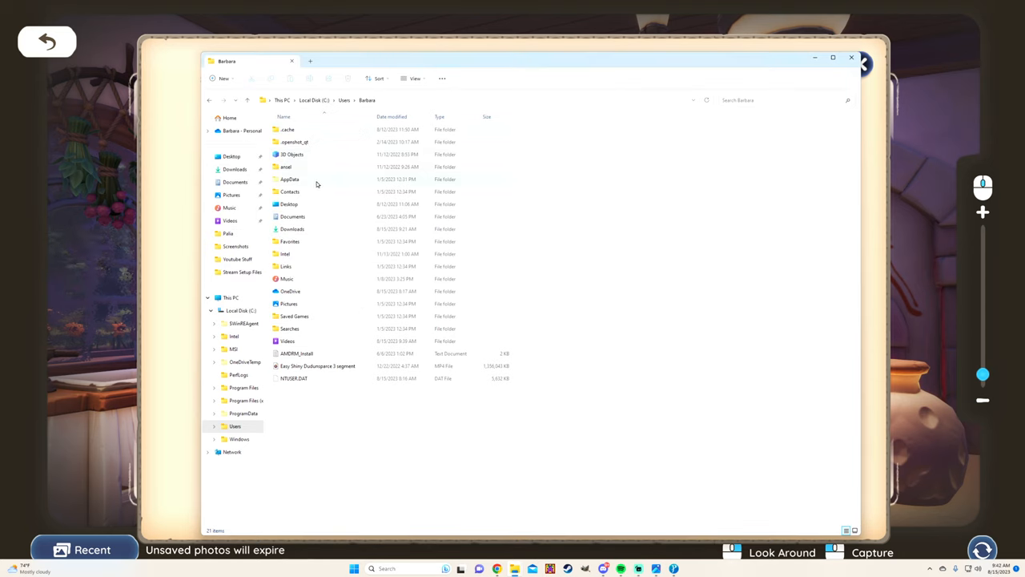
Navigate AppData > Local > Palia > Saved to reach the saved screenshots
{"action": "double_click", "coordinate": [290, 179]}
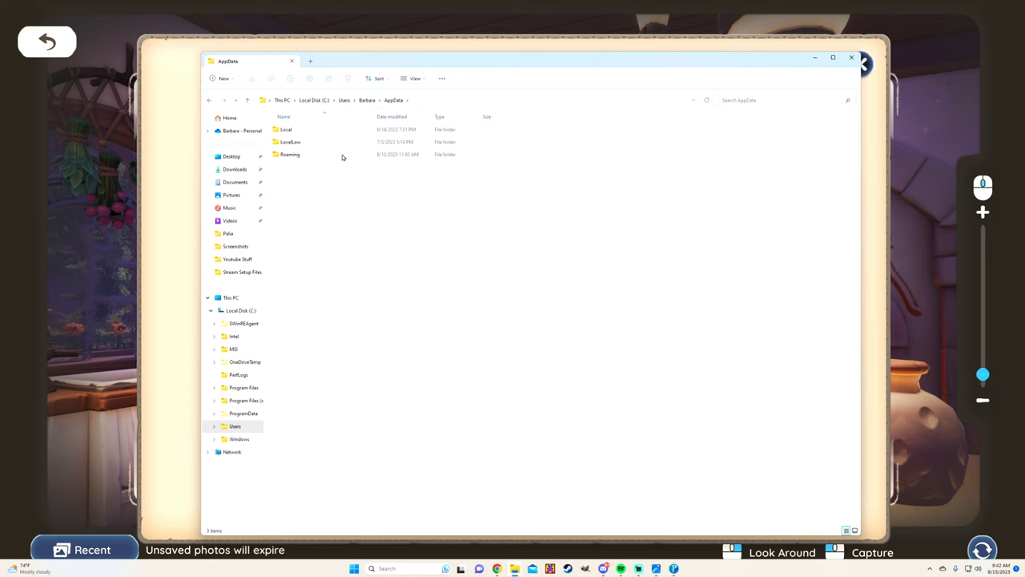
{"action": "double_click", "coordinate": [286, 129]}
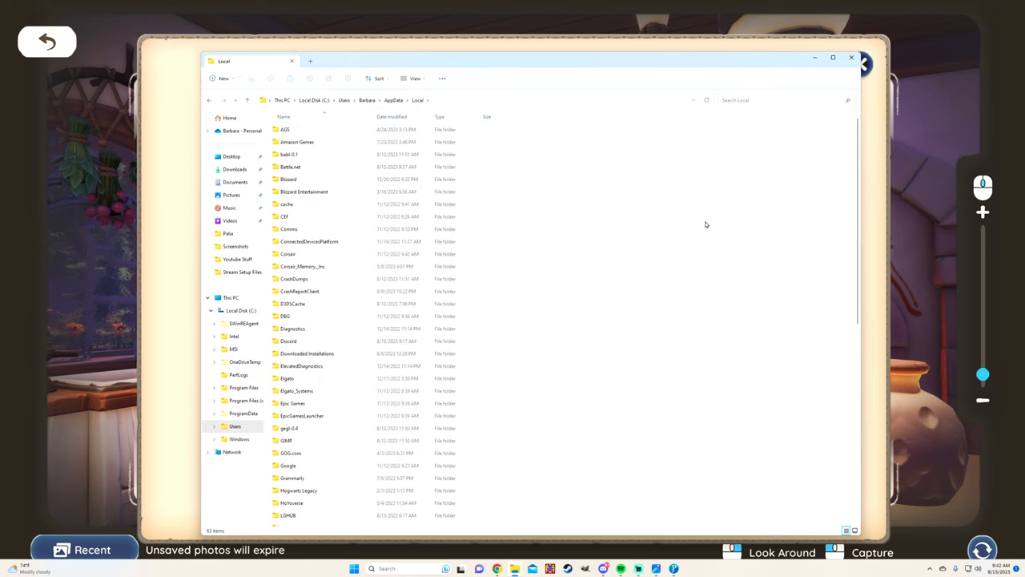
{"action": "scroll", "scroll_direction": "down", "scroll_amount": 3}
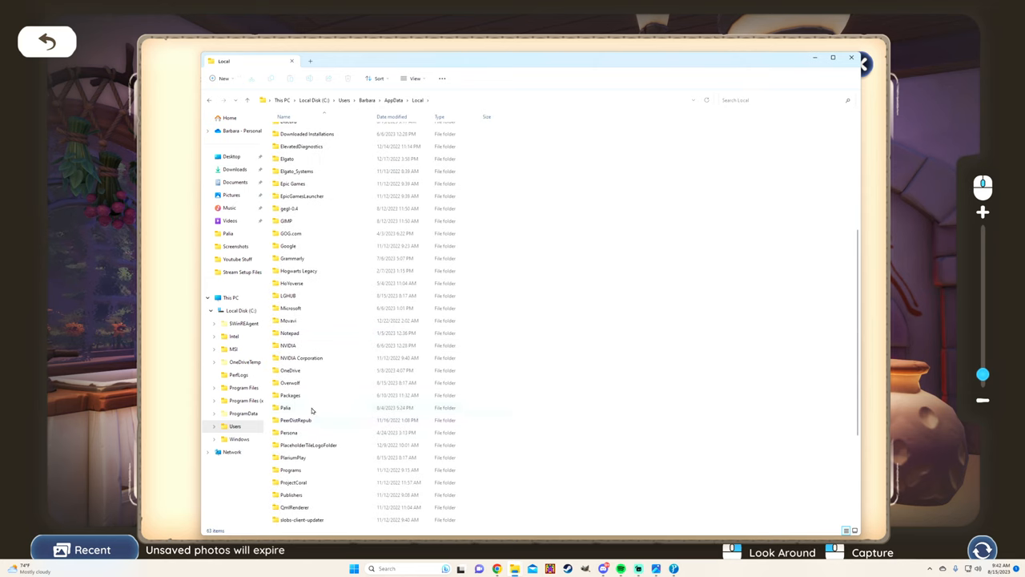
{"action": "double_click", "coordinate": [285, 407]}
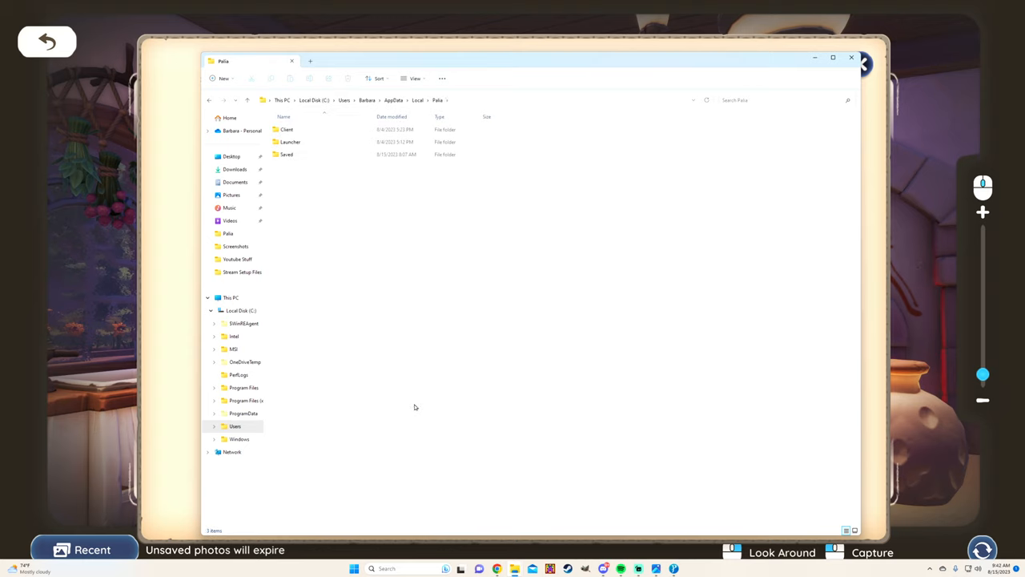
{"action": "left_click", "coordinate": [286, 154]}
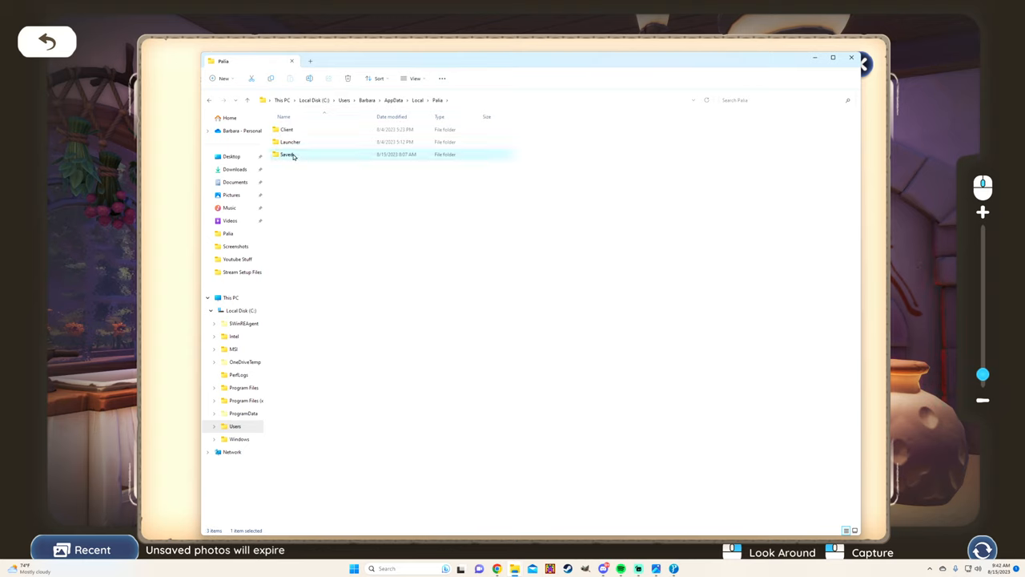
{"action": "double_click", "coordinate": [288, 154]}
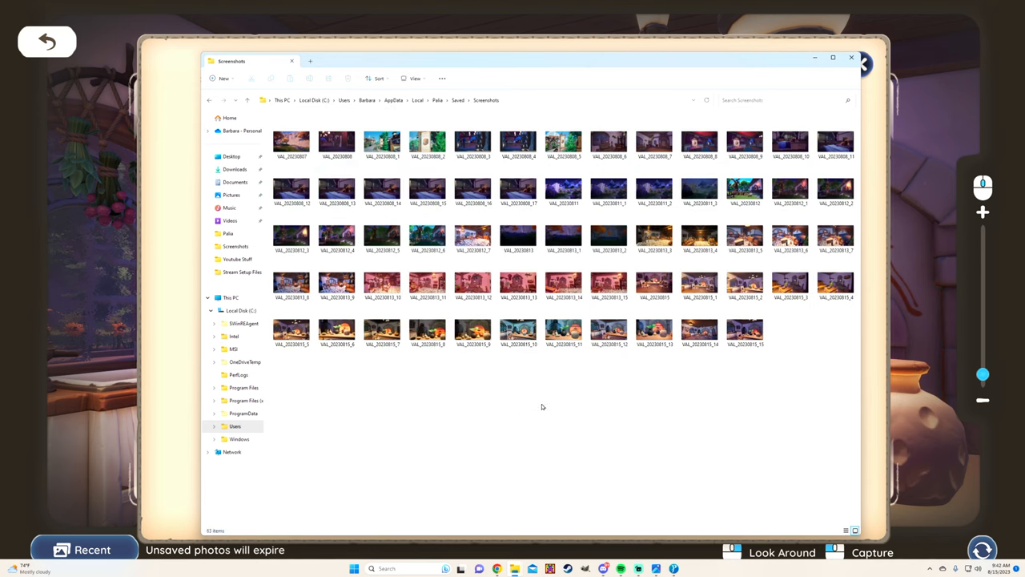
{"action": "mouse_move", "coordinate": [691, 411]}
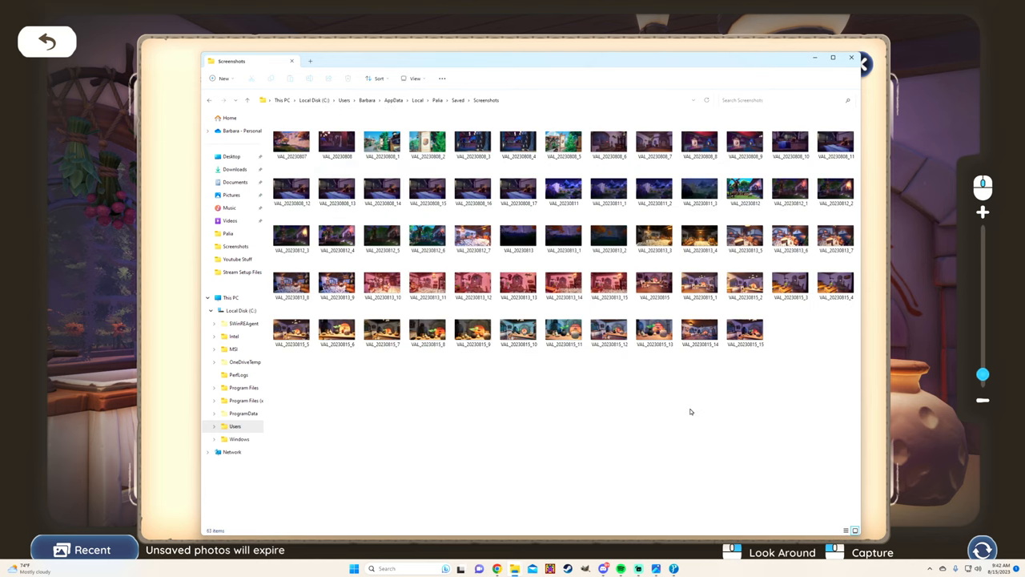
{"action": "mouse_move", "coordinate": [697, 413]}
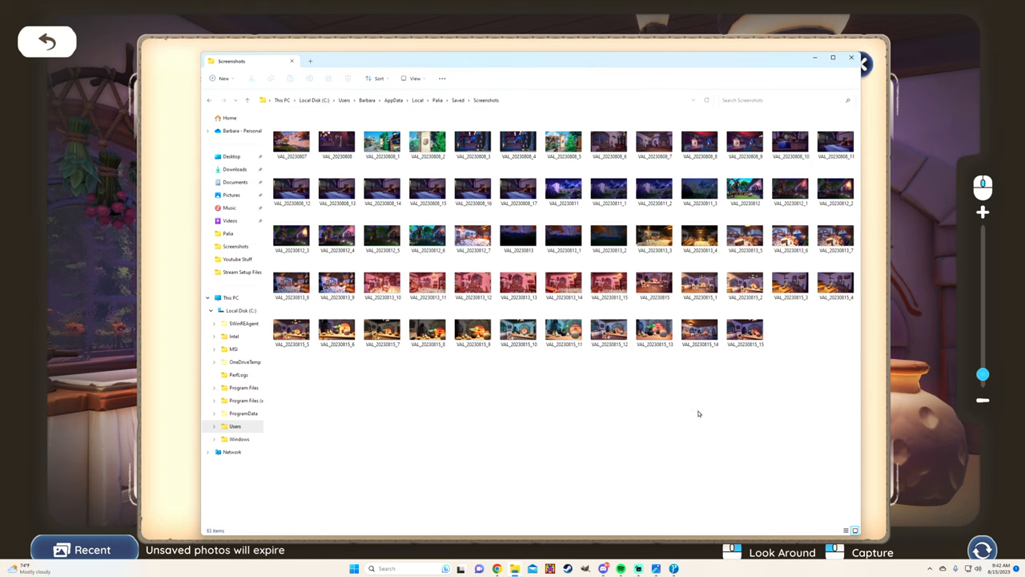
{"action": "mouse_move", "coordinate": [704, 414]}
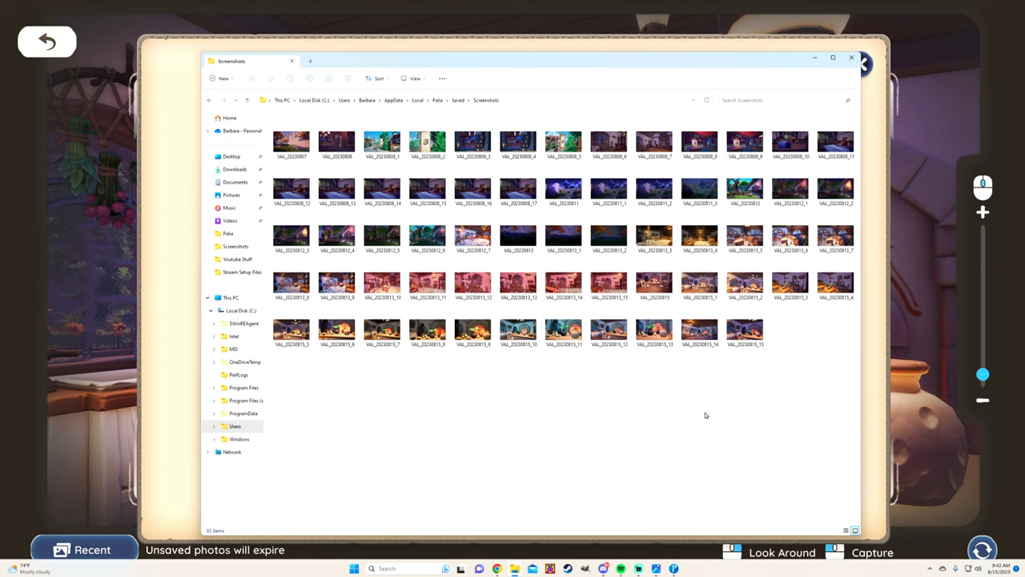
{"action": "mouse_move", "coordinate": [673, 366]}
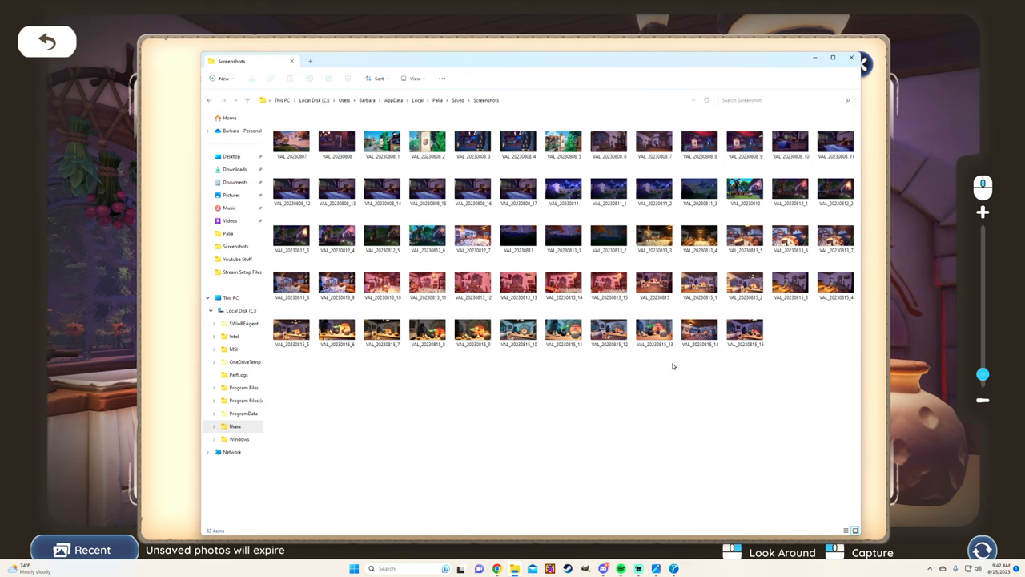
{"action": "mouse_move", "coordinate": [530, 115]}
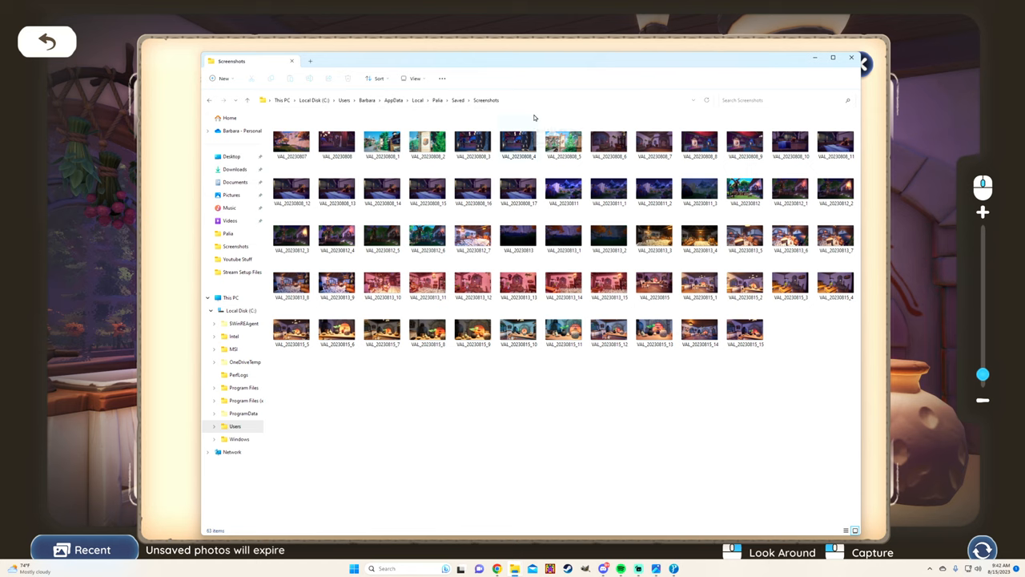
{"action": "mouse_move", "coordinate": [532, 455]}
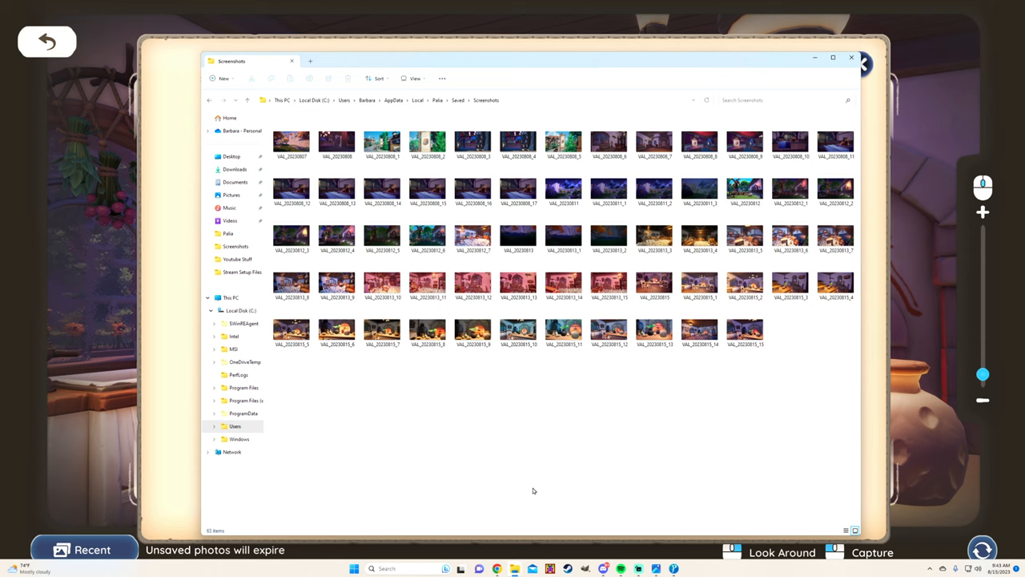
{"action": "mouse_move", "coordinate": [529, 472]}
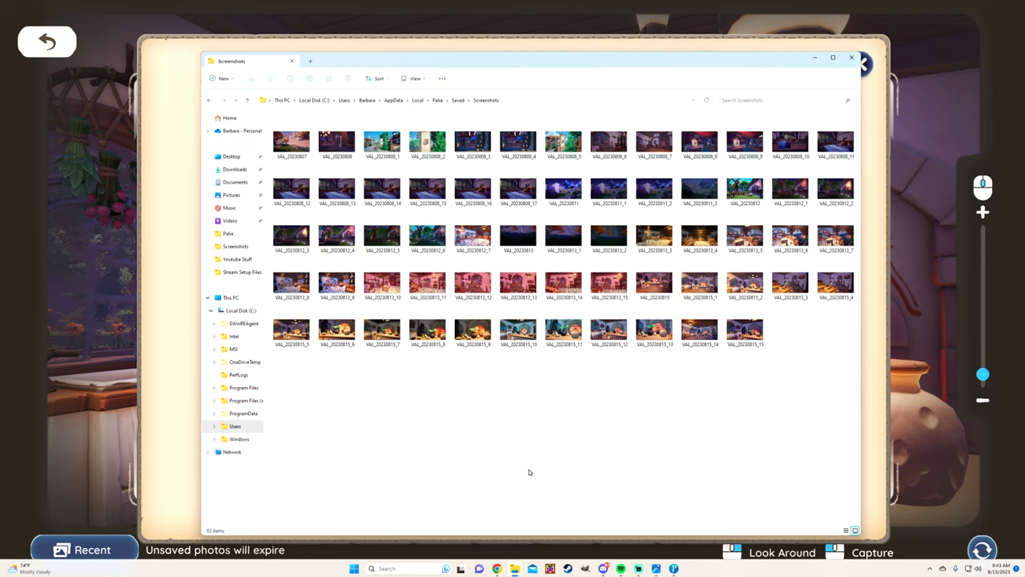